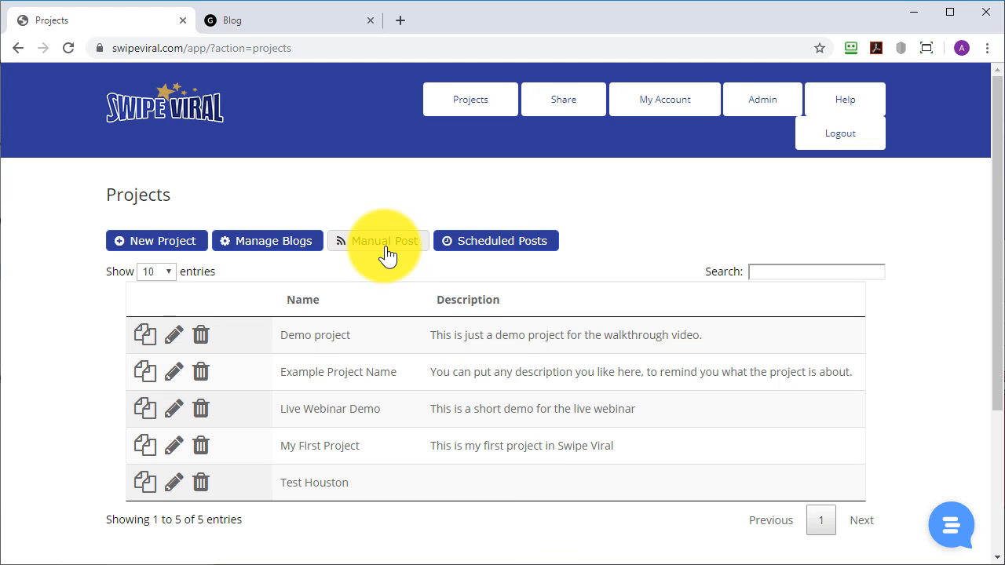
Open the Post To Blog Now form using Manual Post on the Projects page
left_click(384, 241)
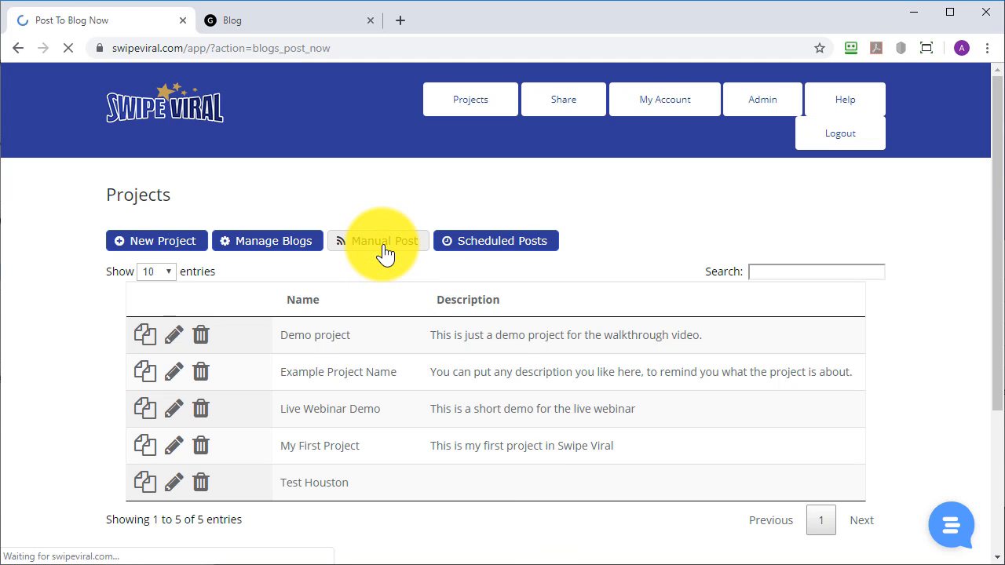
Post 'Manual Blog Posting' to the Test blog under Uncategorized, then view it live
left_click(384, 241)
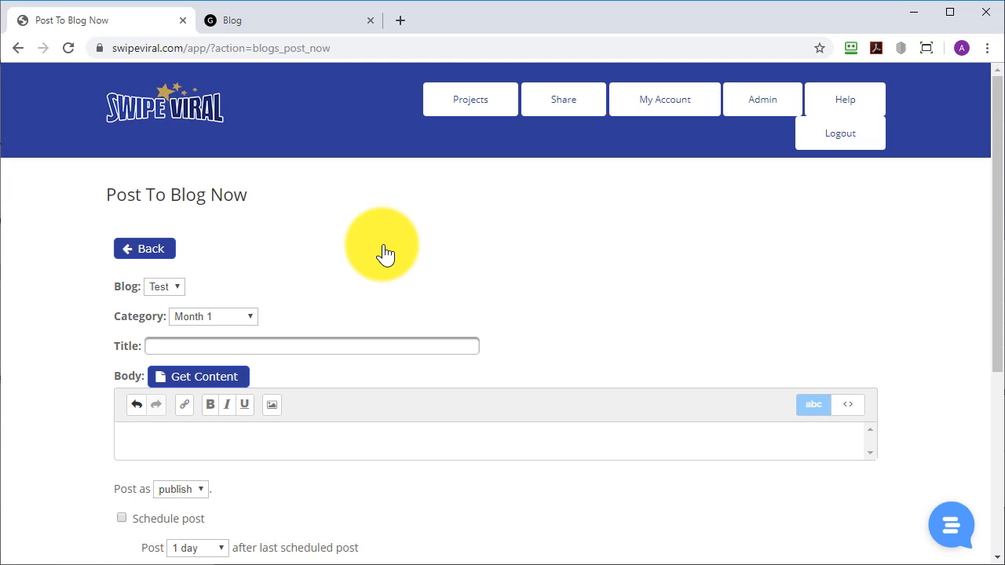
mouse_move(290, 279)
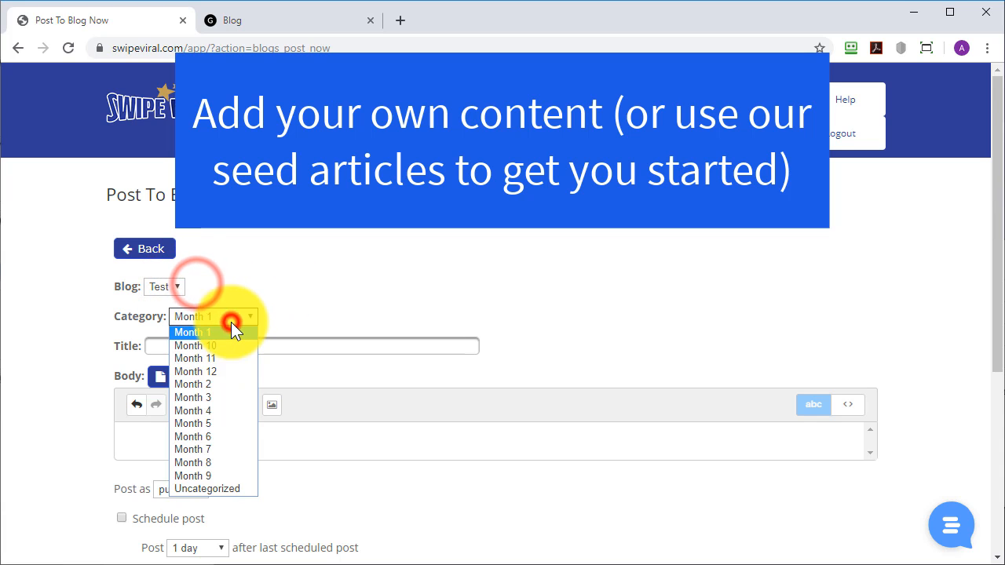
left_click(206, 489)
type("Manual Blog Posting")
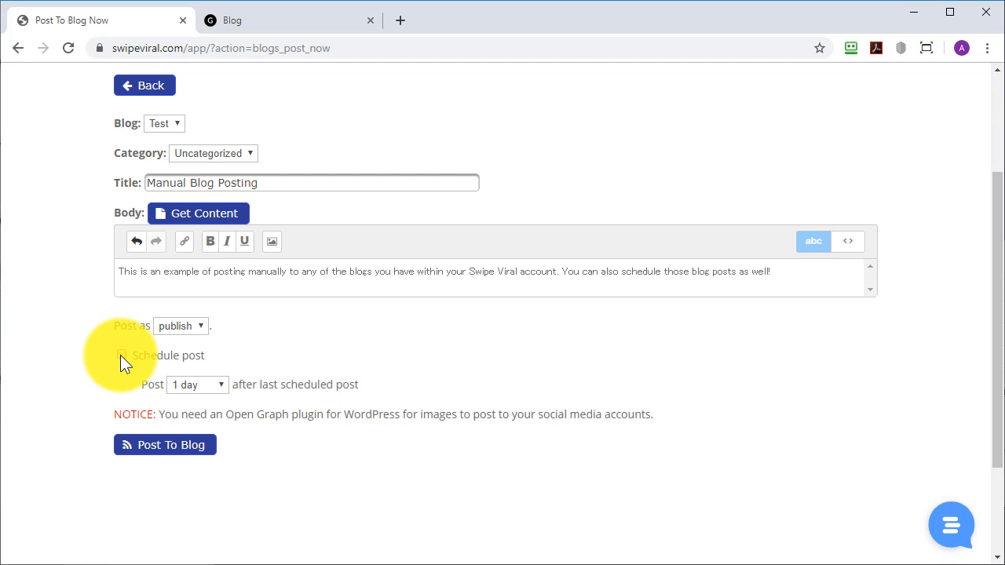
mouse_move(196, 336)
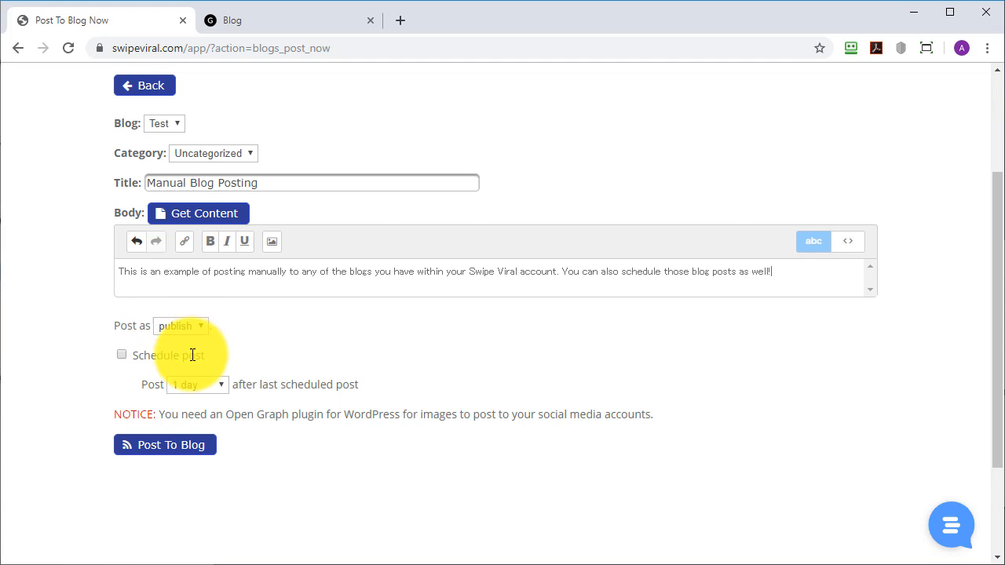
left_click(164, 444)
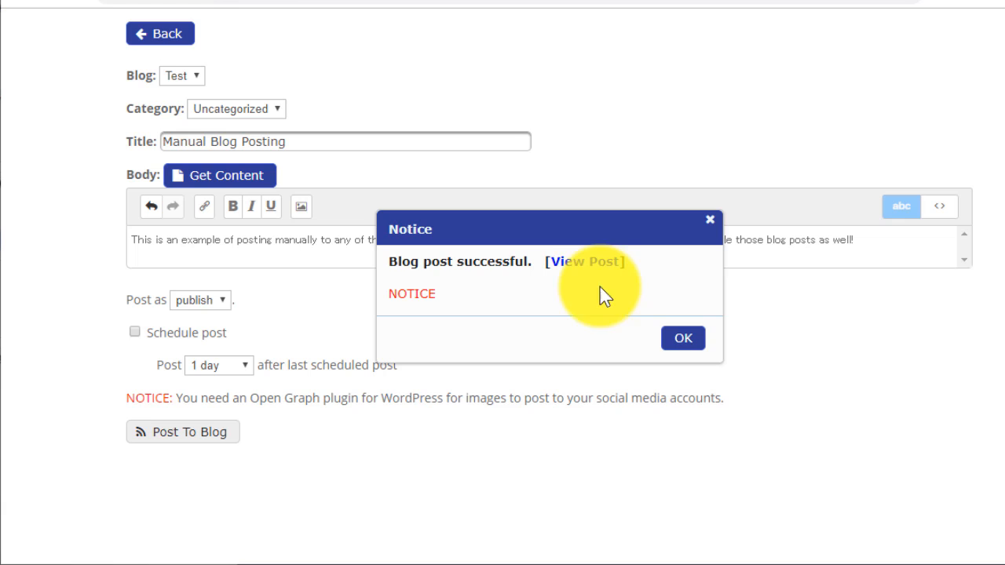
left_click(585, 261)
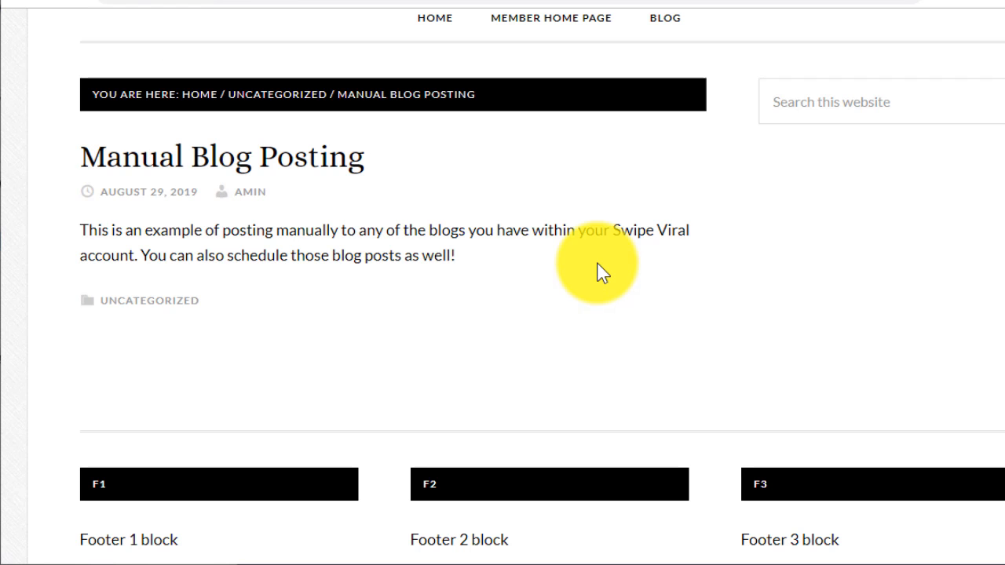
mouse_move(125, 4)
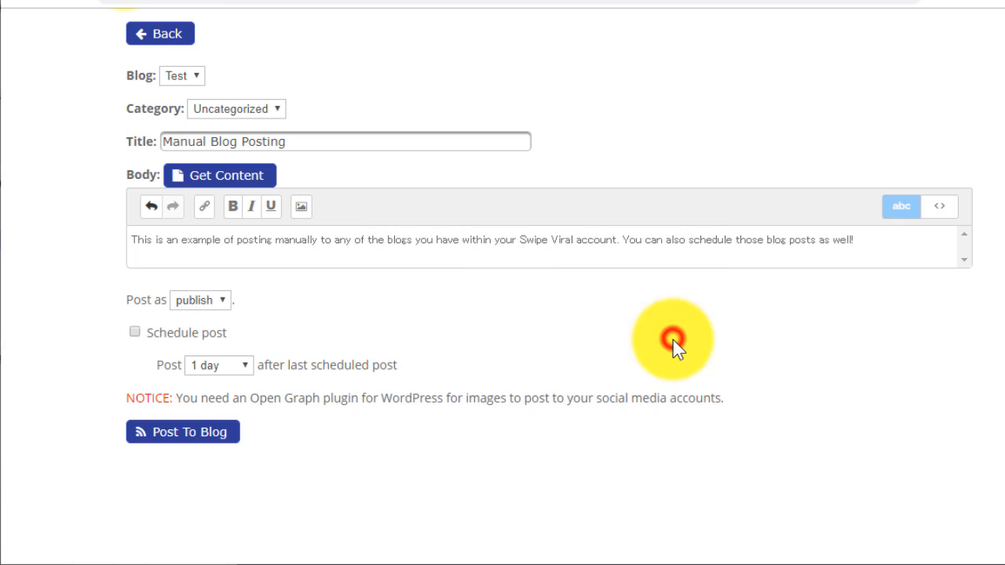
mouse_move(220, 175)
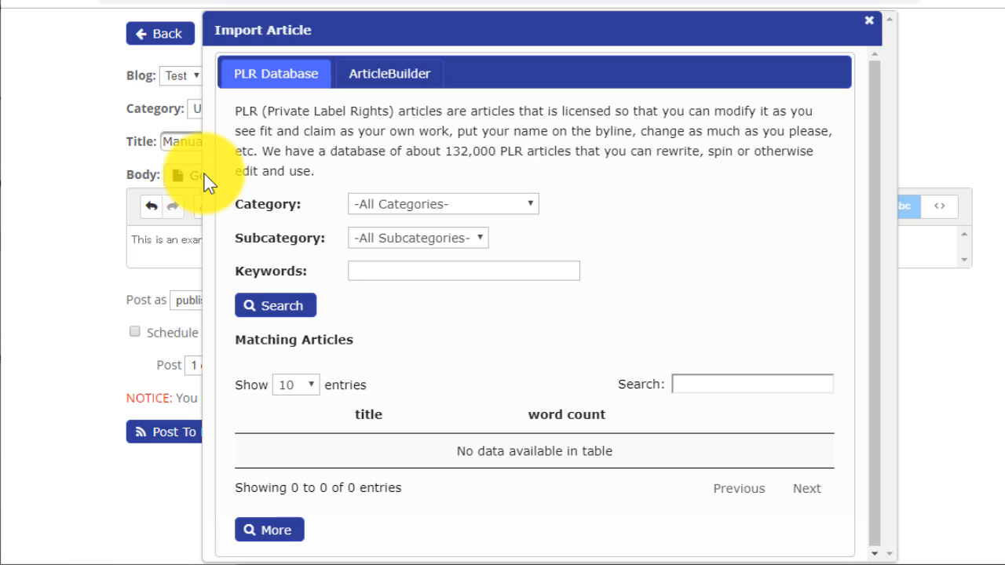
left_click(868, 20)
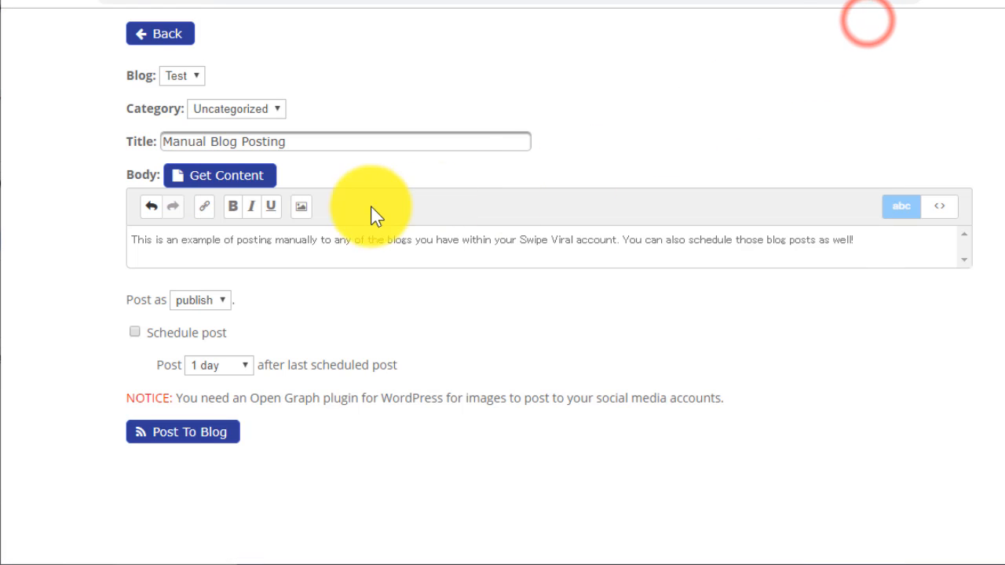
mouse_move(342, 216)
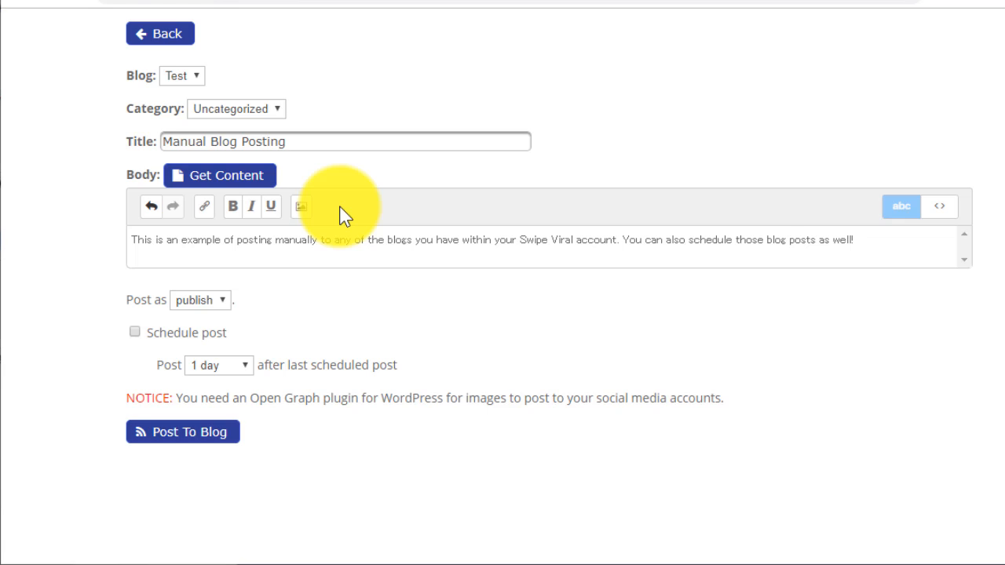